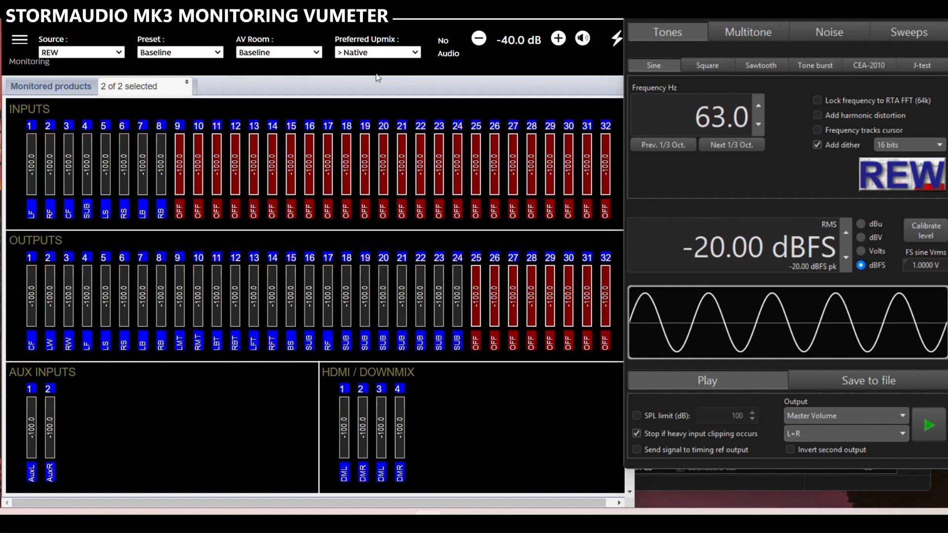
mouse_move(6, 89)
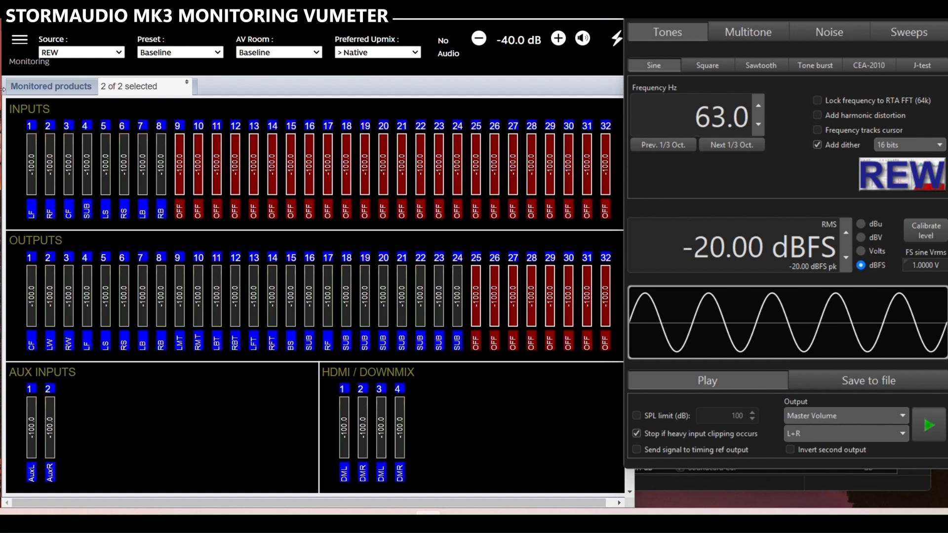
mouse_move(668, 401)
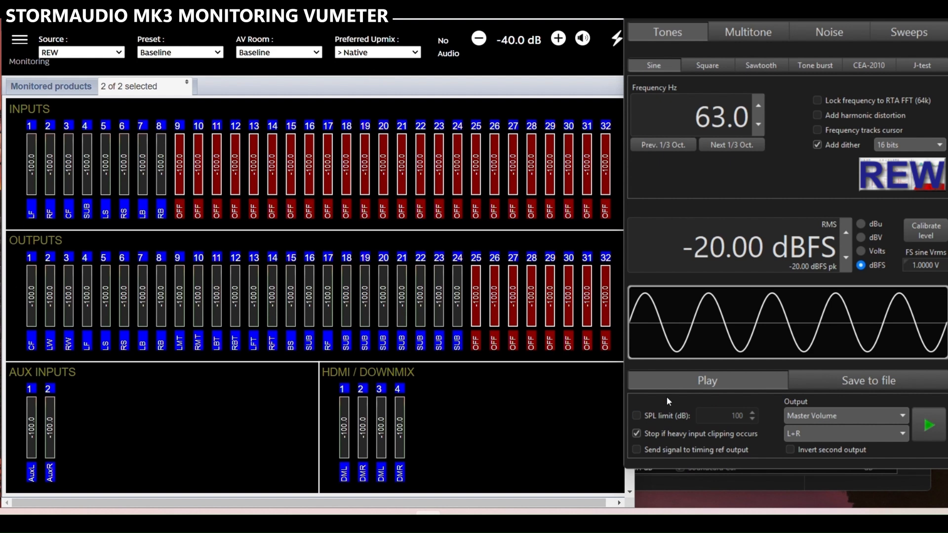
mouse_move(636, 290)
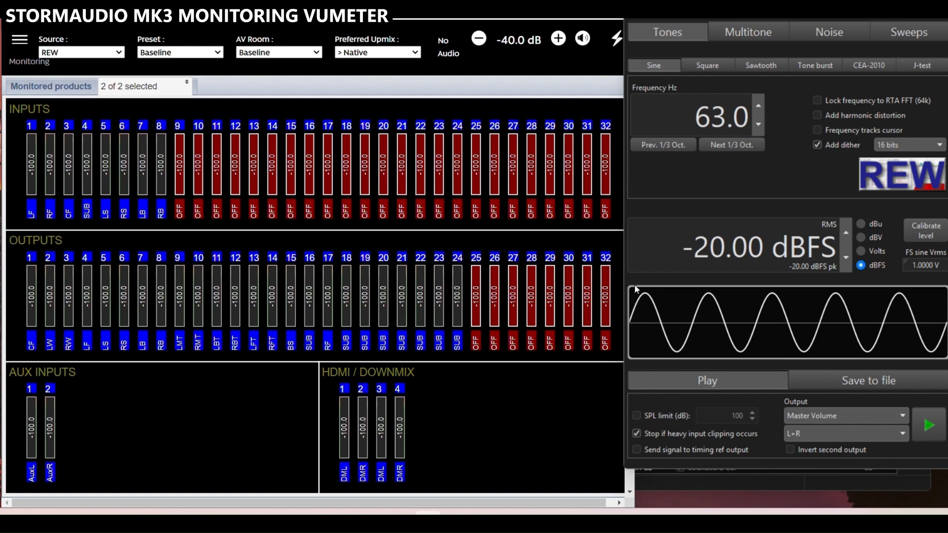
mouse_move(458, 226)
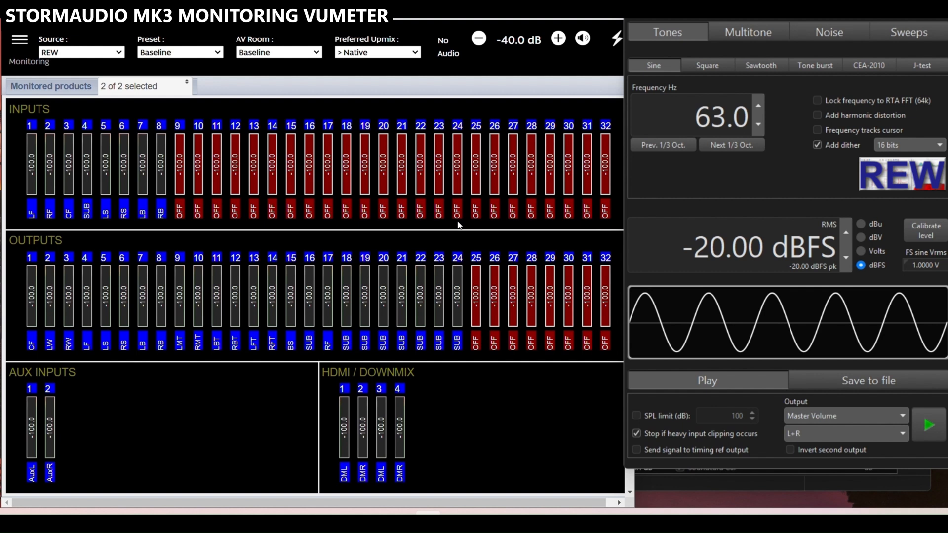
mouse_move(95, 346)
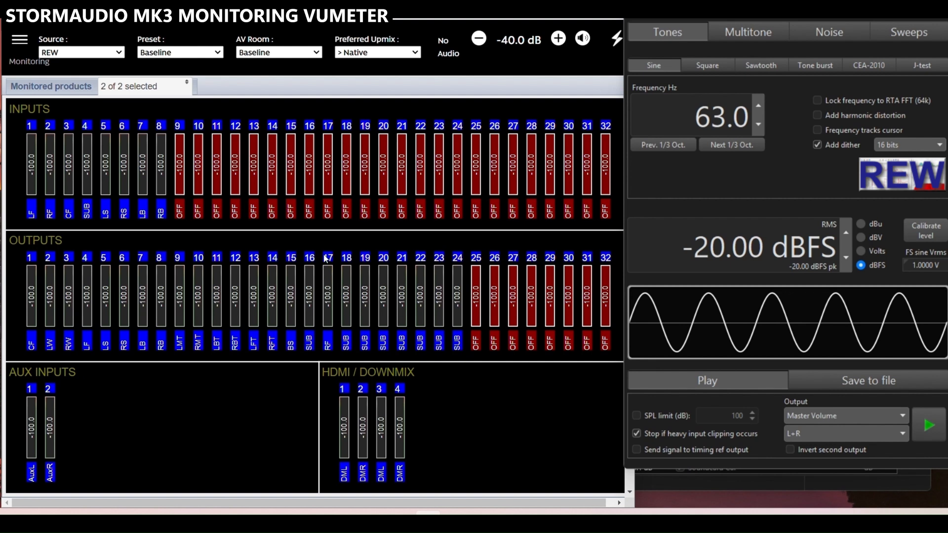
mouse_move(423, 314)
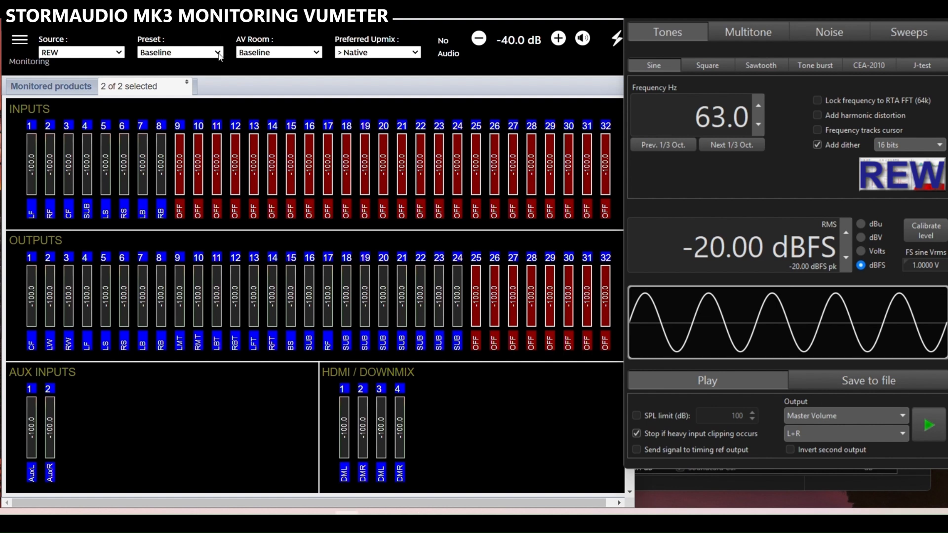
Step: Check the preset selection while the 50 Hz PCM 7.1 tone meters near -20 dB on LF and RF
left_click(179, 52)
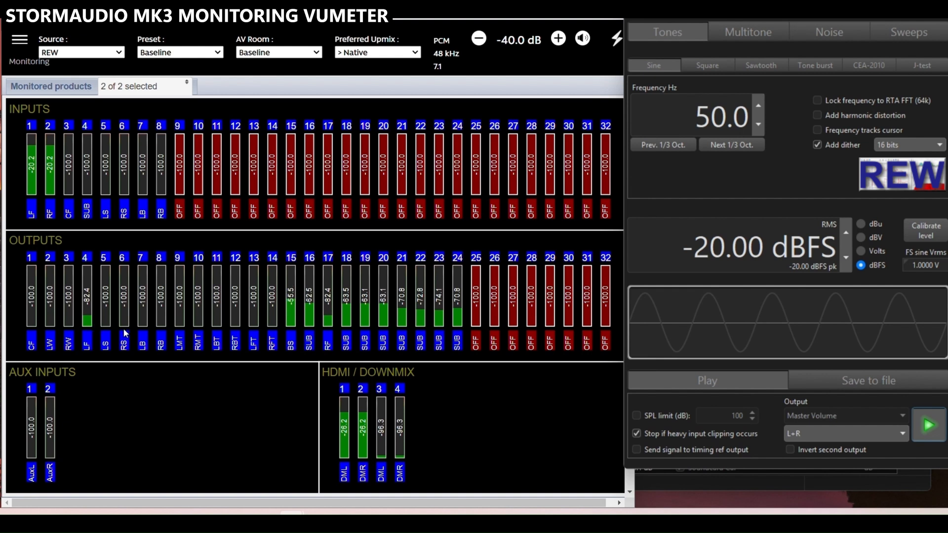
mouse_move(393, 336)
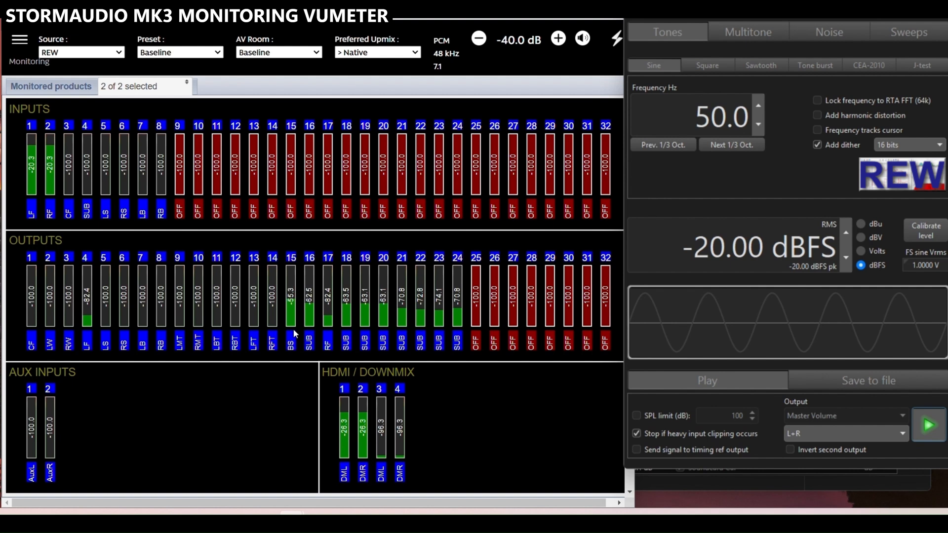
mouse_move(739, 189)
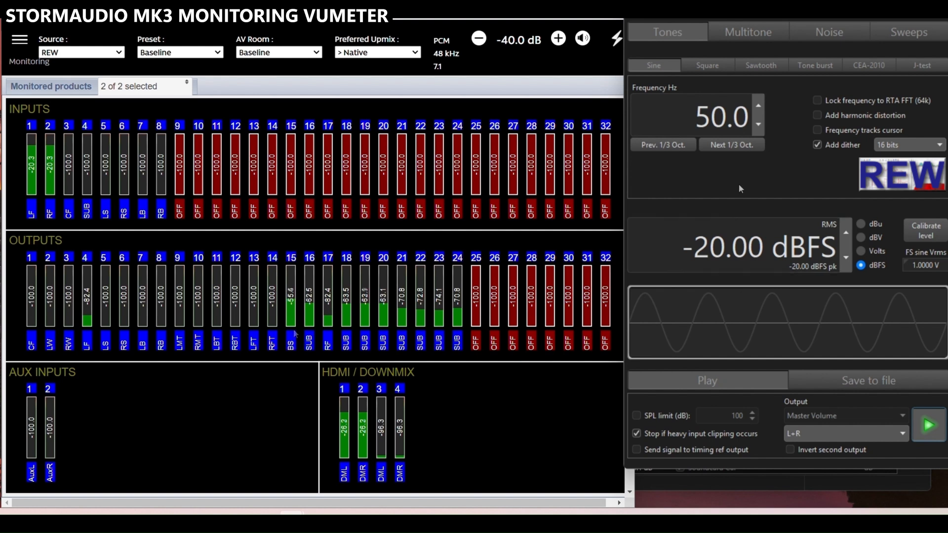
Step: Step the REW tone up by third octaves to 250 Hz, then back down to 80 Hz
left_click(732, 144)
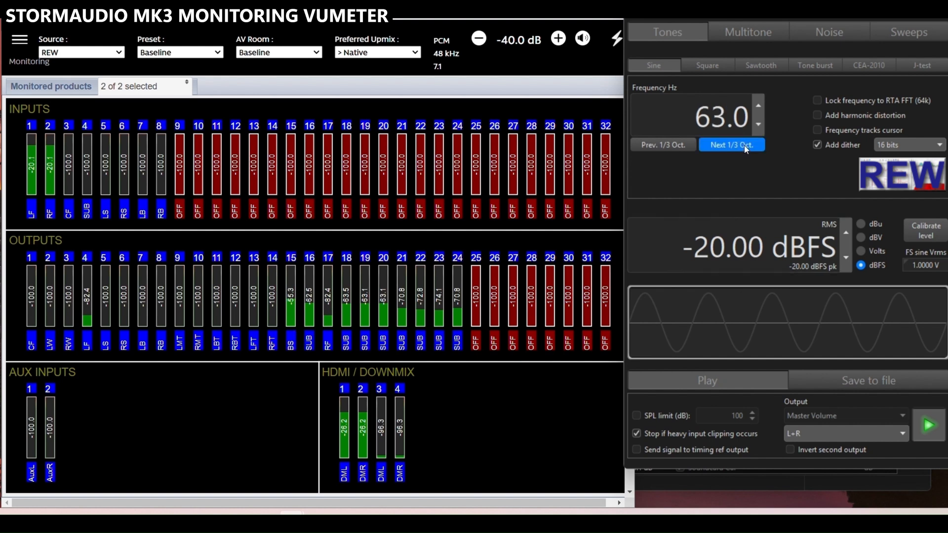
left_click(732, 144)
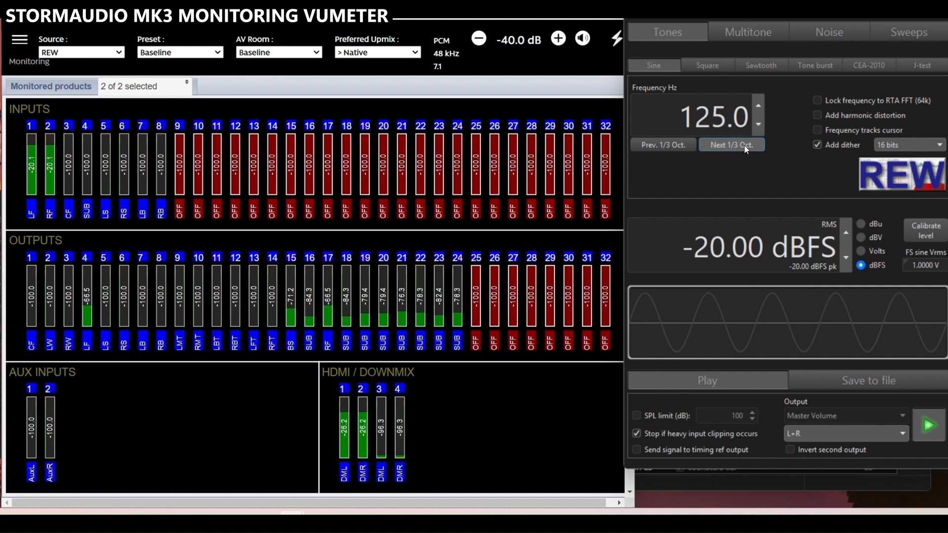
left_click(732, 145)
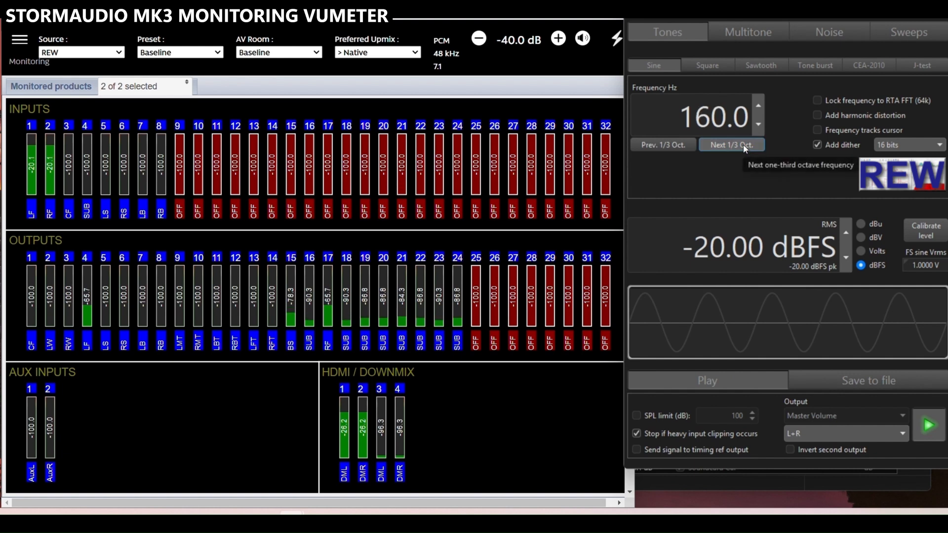
left_click(731, 145)
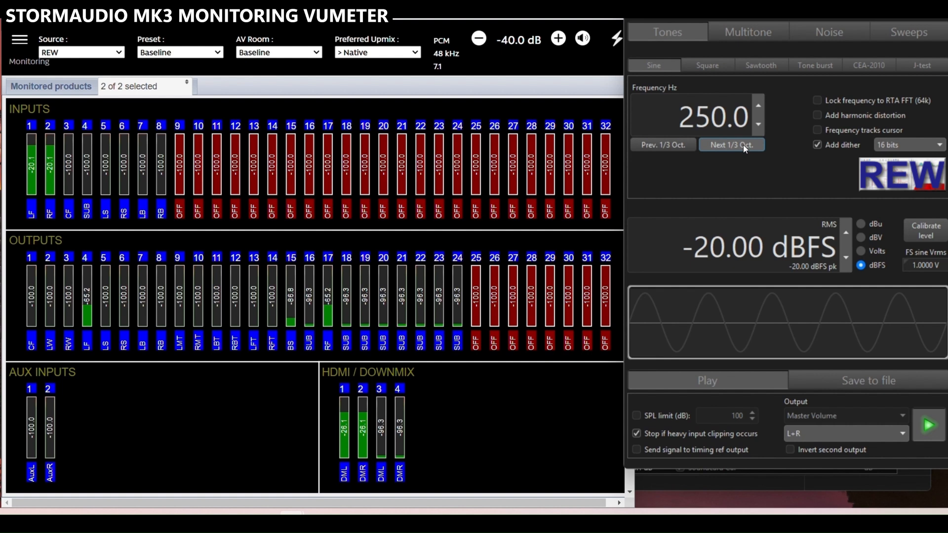
left_click(662, 144)
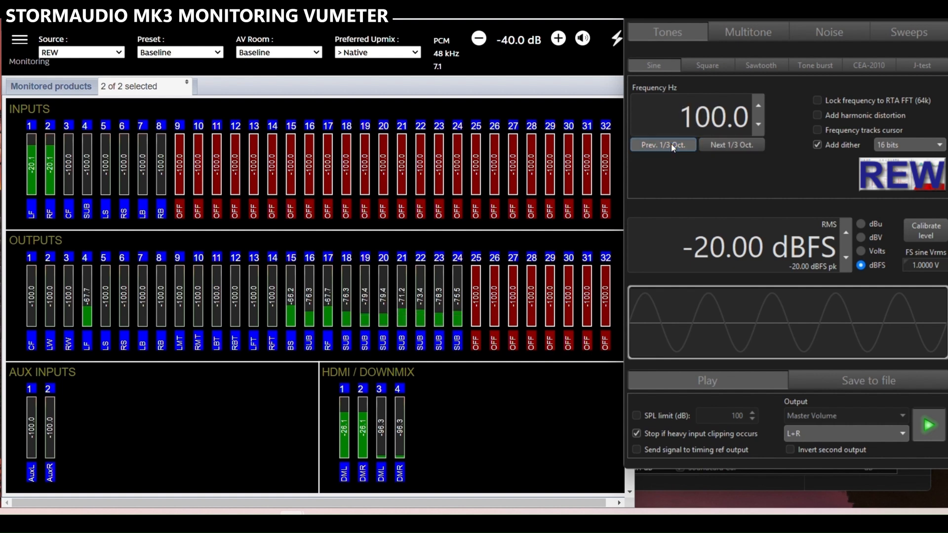
left_click(662, 144)
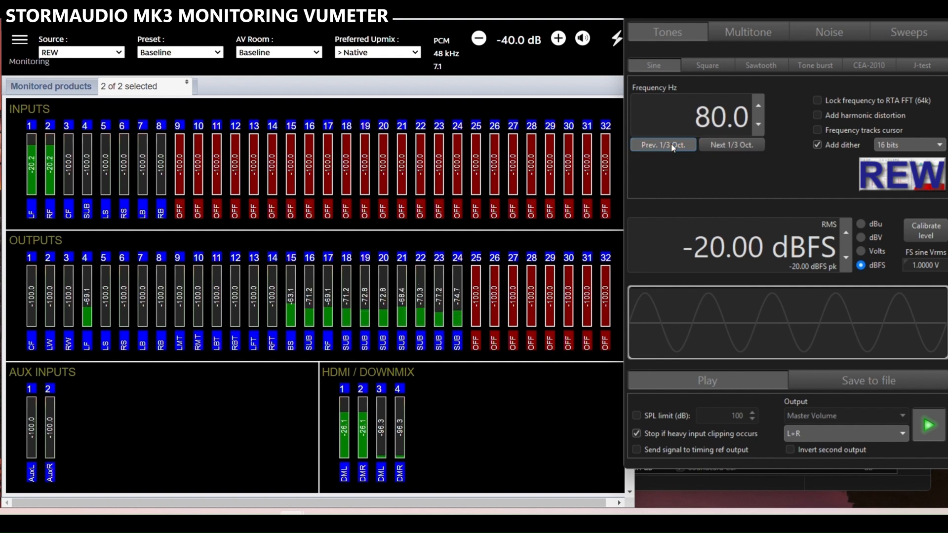
Step: Switch the vumeter to the DLART-Music preset
left_click(179, 52)
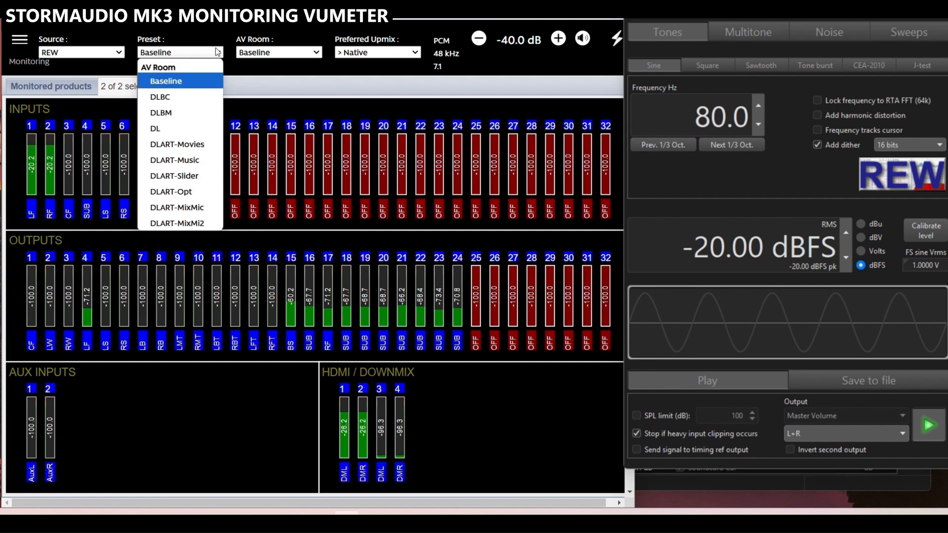
mouse_move(180, 160)
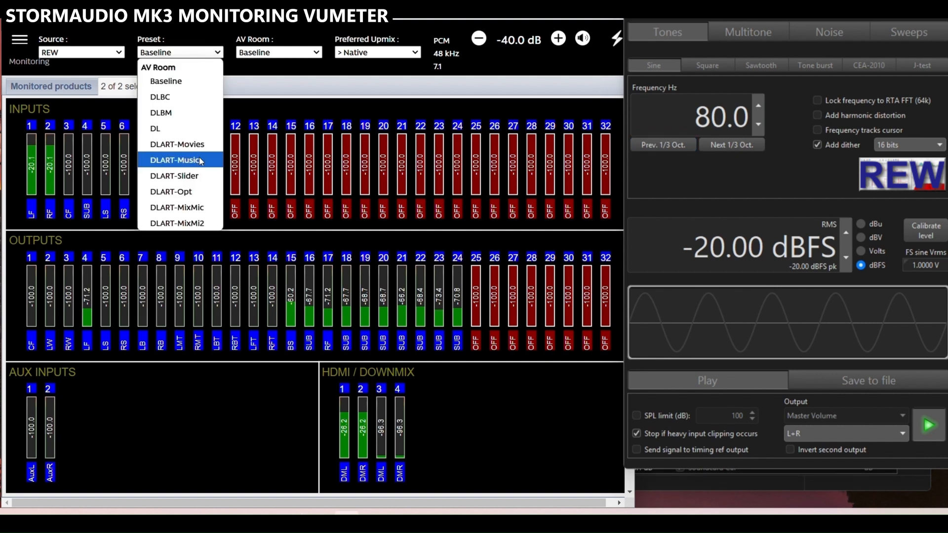
left_click(175, 160)
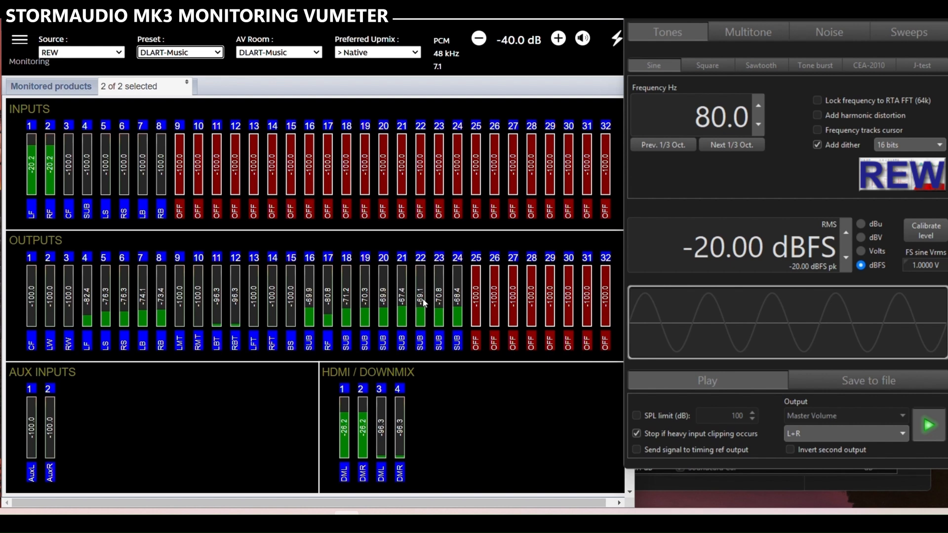
mouse_move(299, 296)
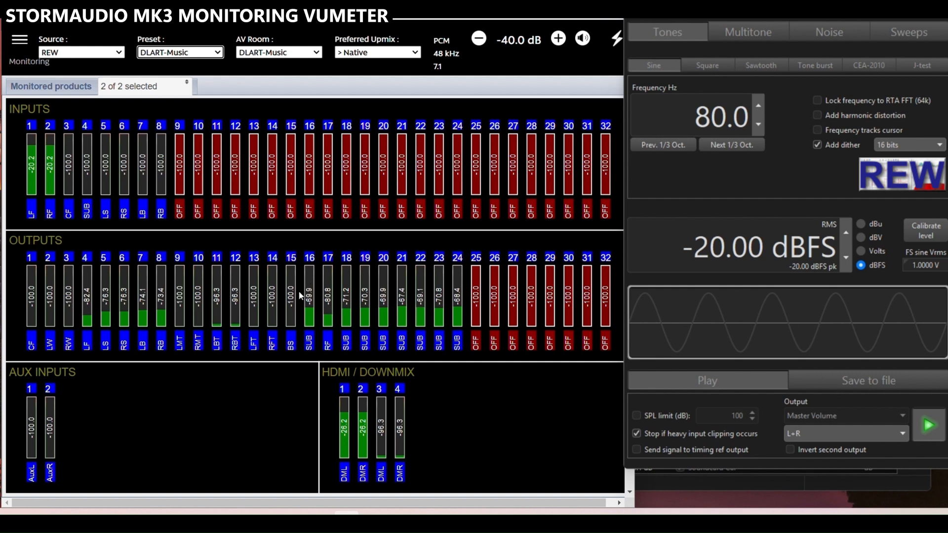
mouse_move(732, 145)
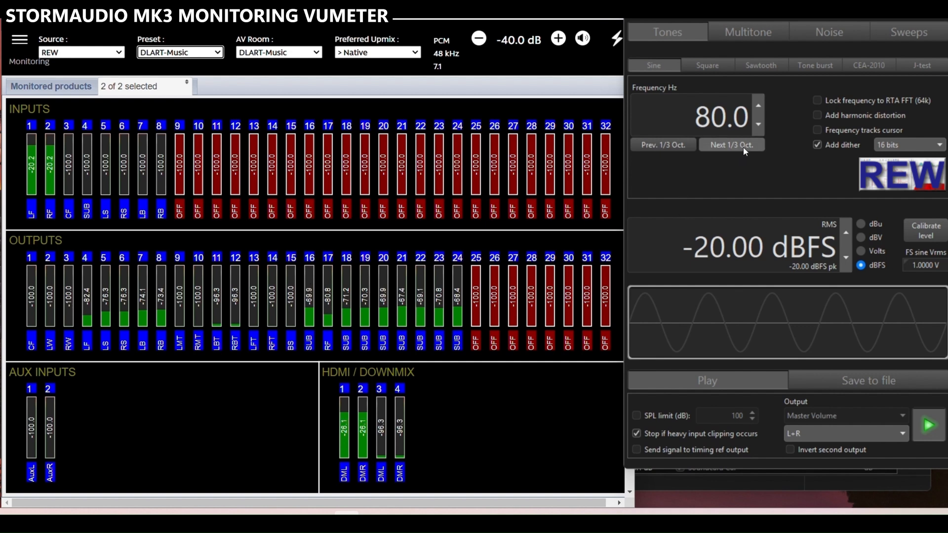
Step: Step the REW tone up by third octaves from 100 Hz to 250 Hz, watching the DLART-Music outputs
left_click(730, 145)
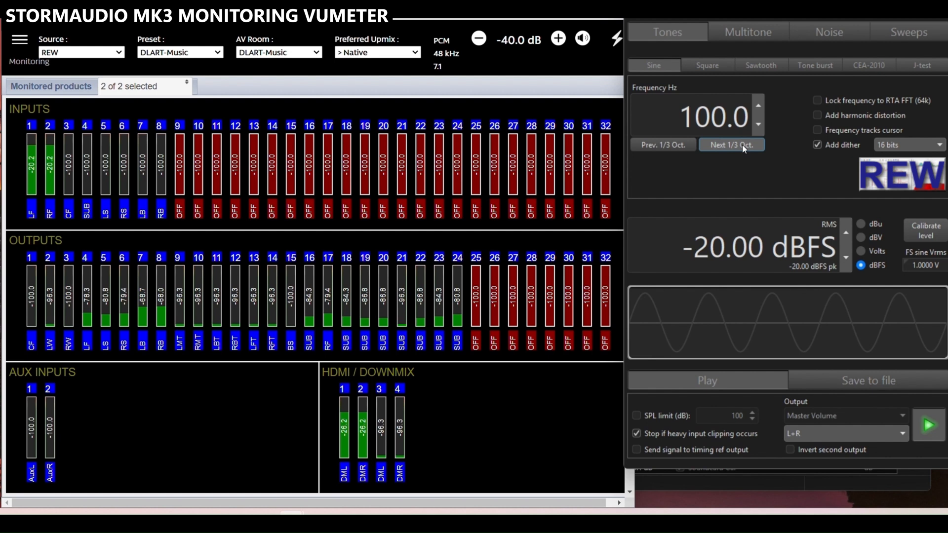
mouse_move(732, 145)
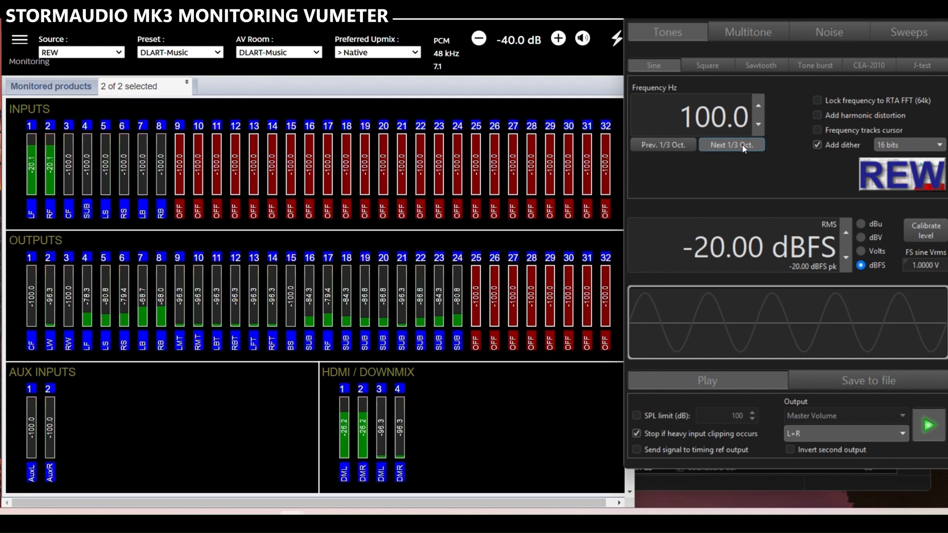
mouse_move(805, 176)
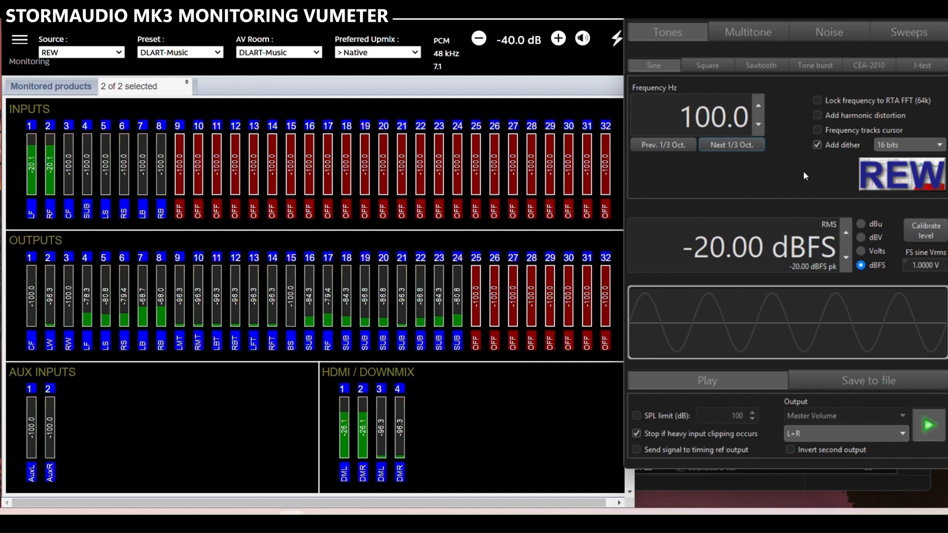
left_click(731, 145)
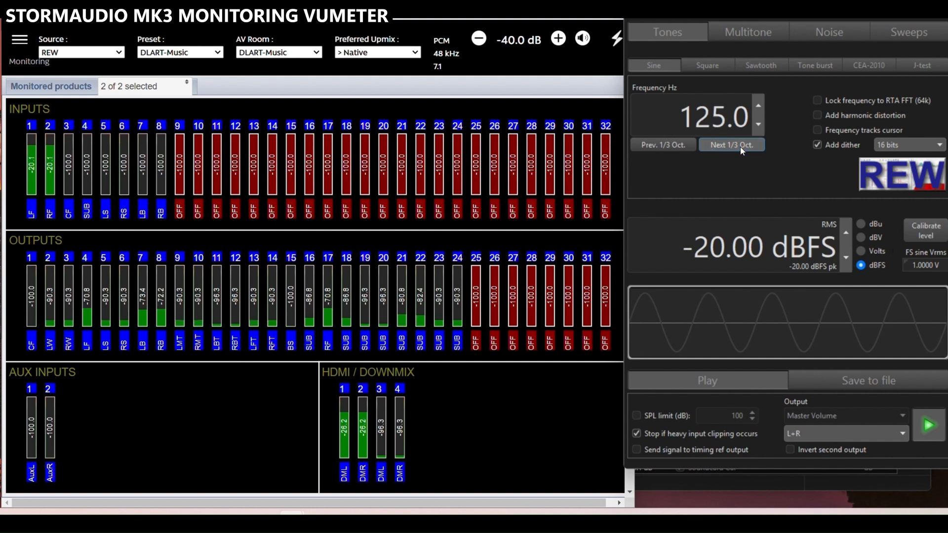
left_click(731, 145)
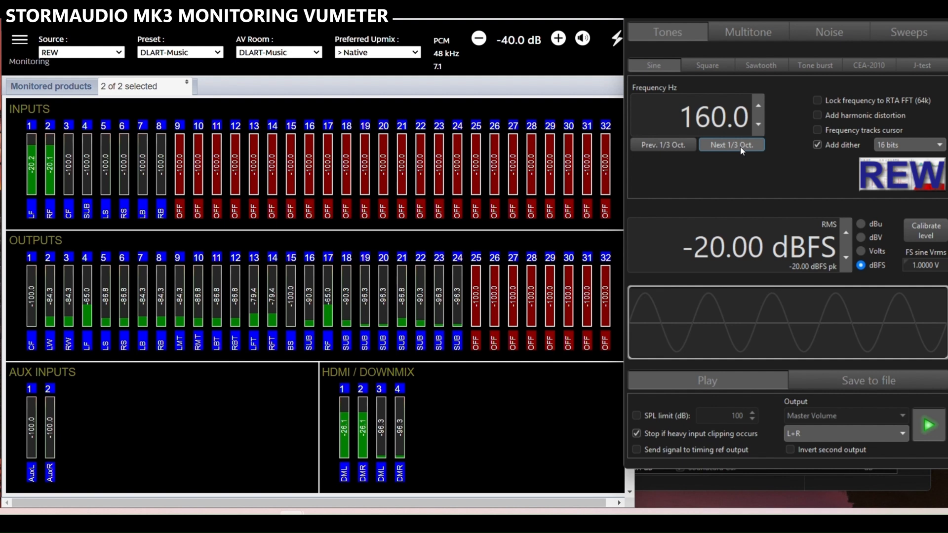
left_click(731, 145)
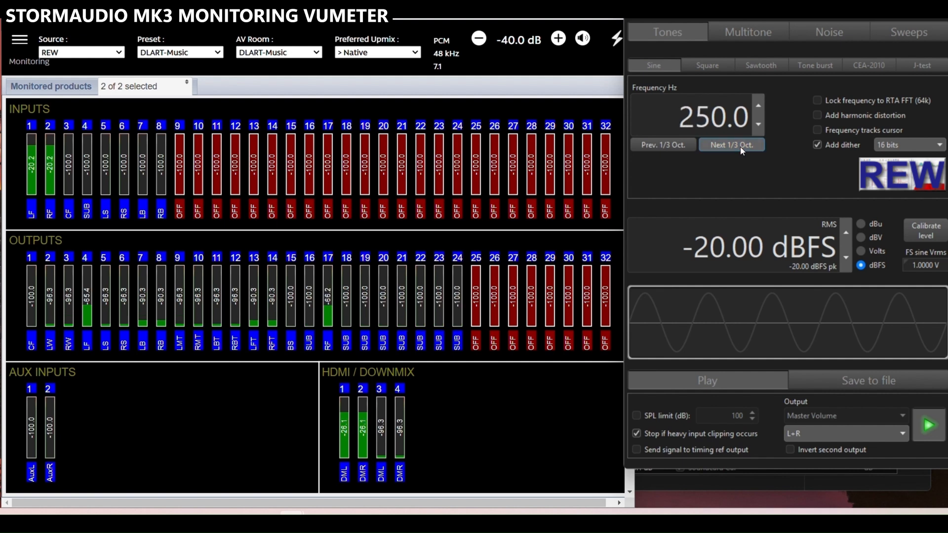
mouse_move(732, 145)
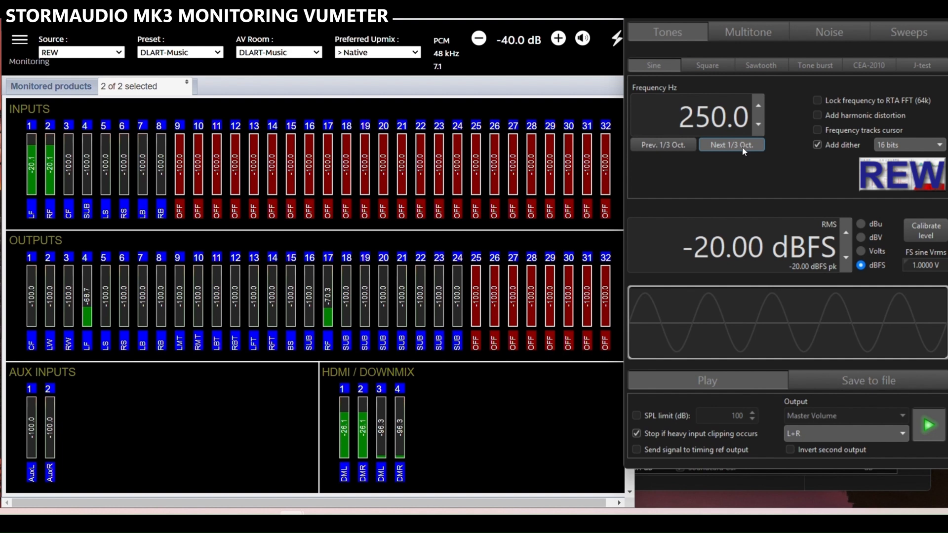
mouse_move(925, 243)
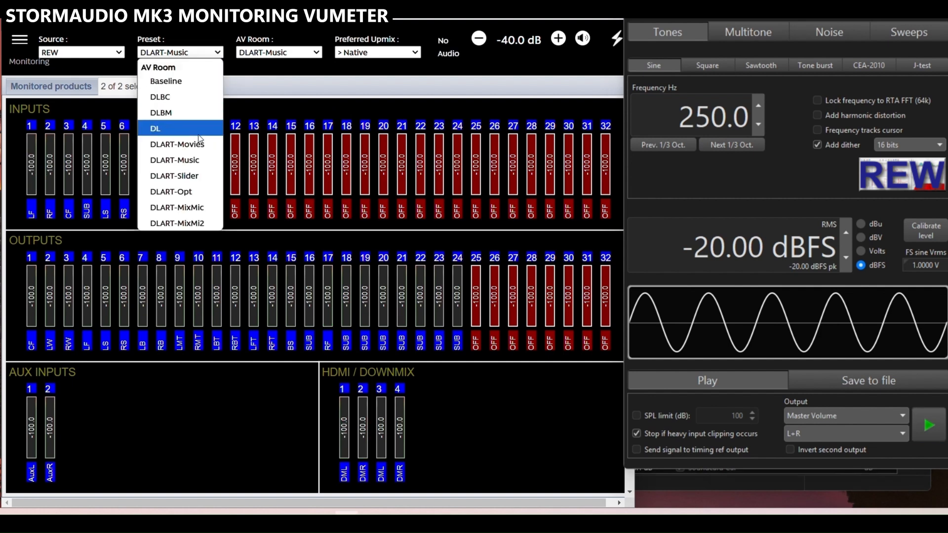
mouse_move(179, 144)
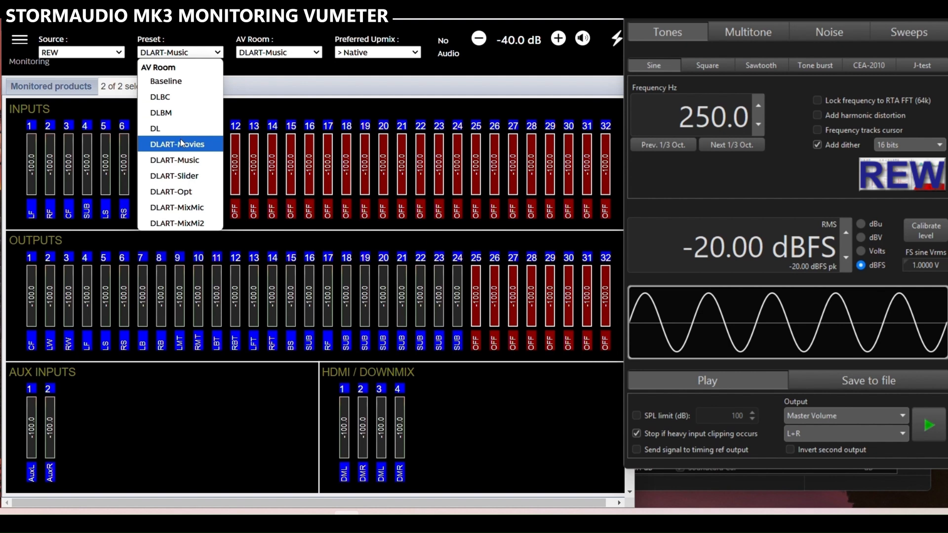
mouse_move(180, 160)
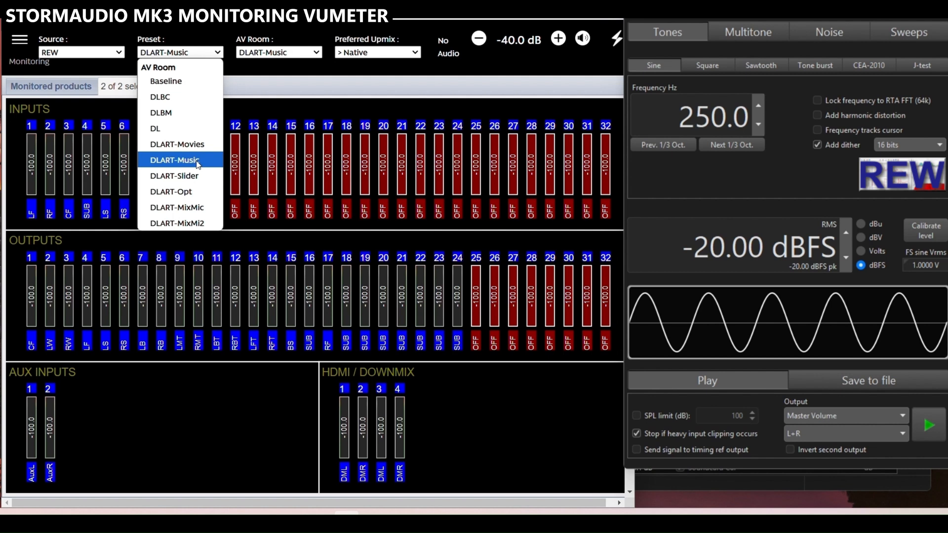
Step: Load the Baseline preset and confirm the AV Room also shows Baseline
left_click(165, 81)
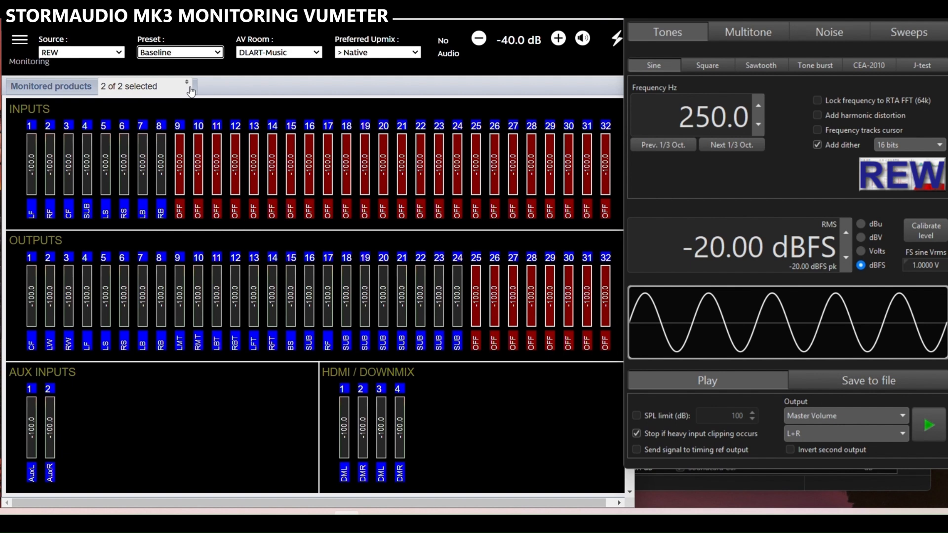
left_click(278, 52)
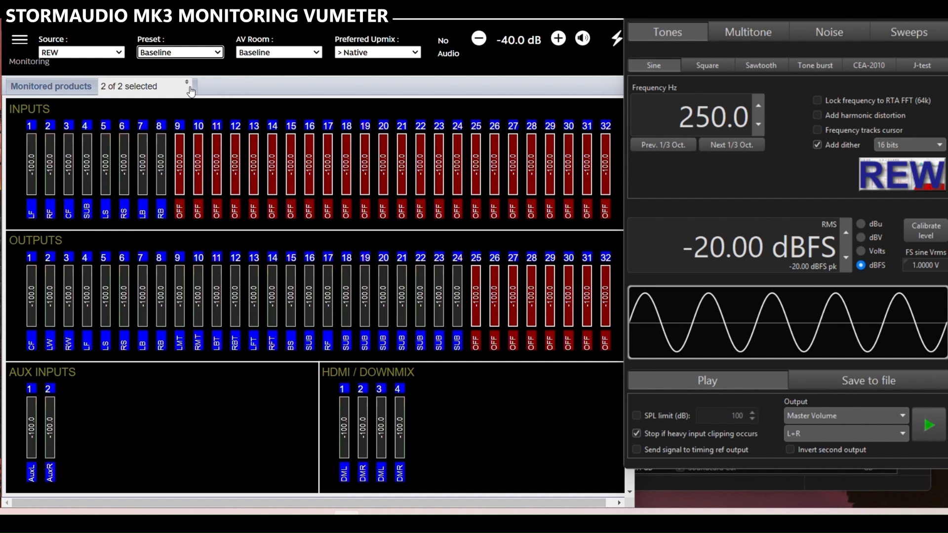
mouse_move(369, 83)
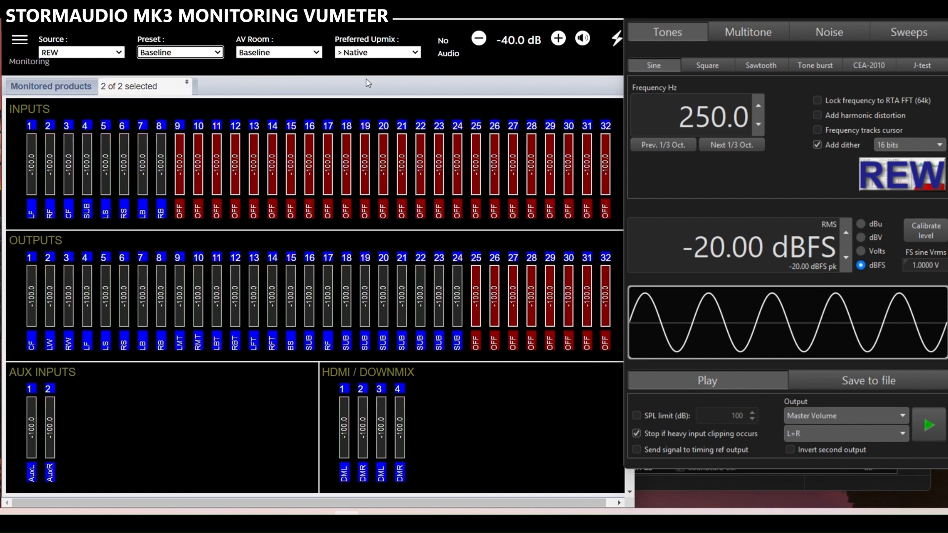
Step: Select Auro-Matic as the preferred upmix and step the REW tone up to 250 Hz
left_click(663, 144)
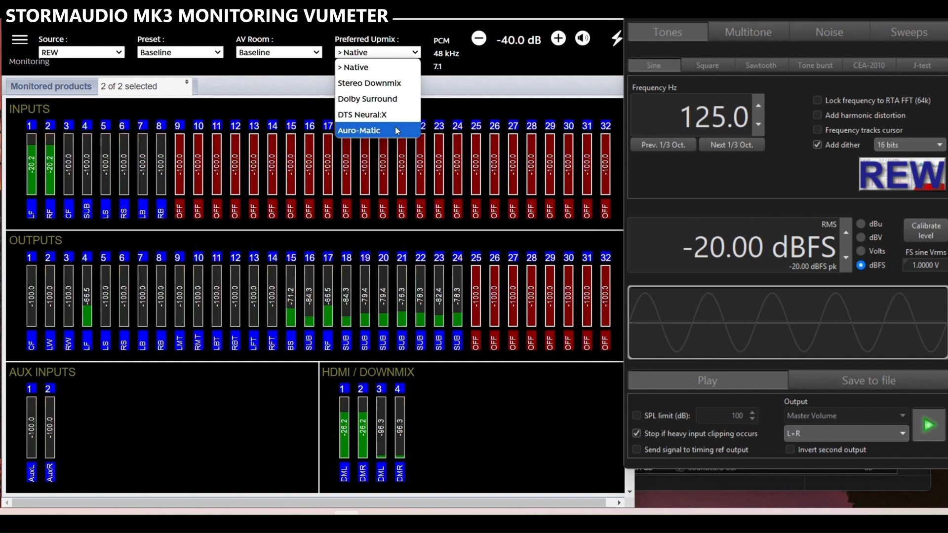
left_click(359, 131)
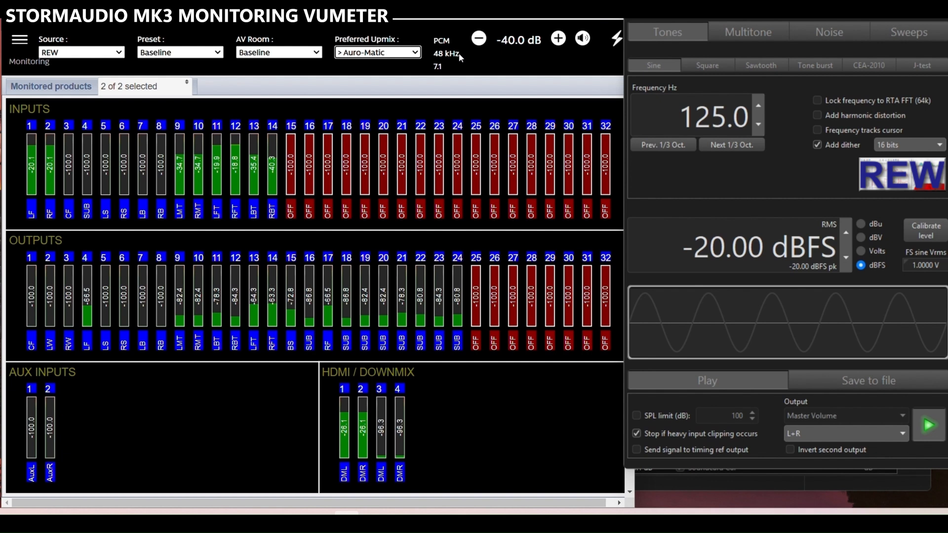
left_click(730, 145)
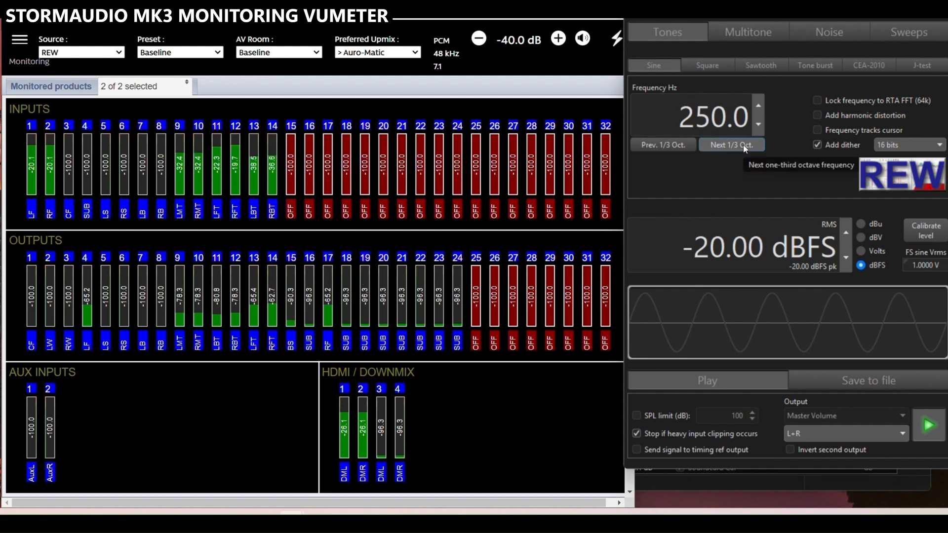
mouse_move(597, 89)
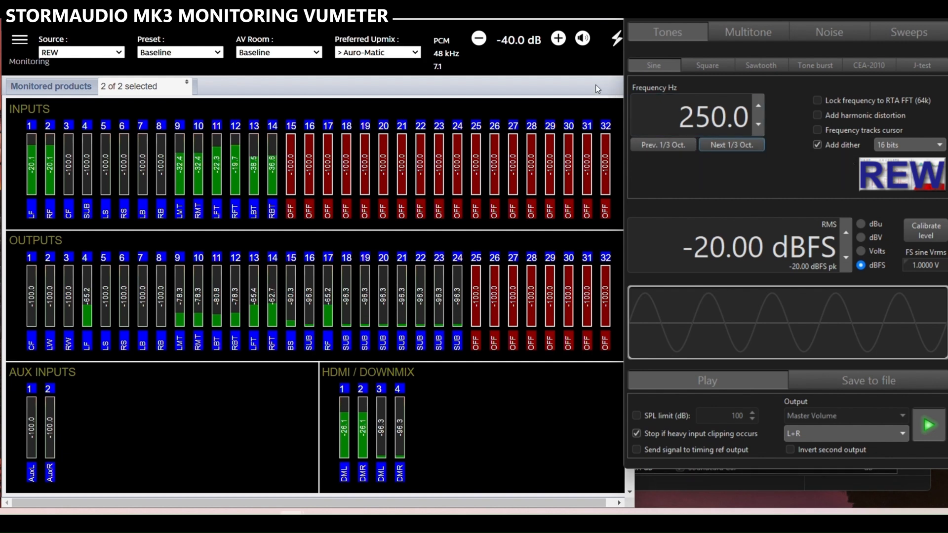
Step: Load the Baseline preset and room for the K-SCAPE DTS-HD source with Auro-Matic upmix
left_click(179, 52)
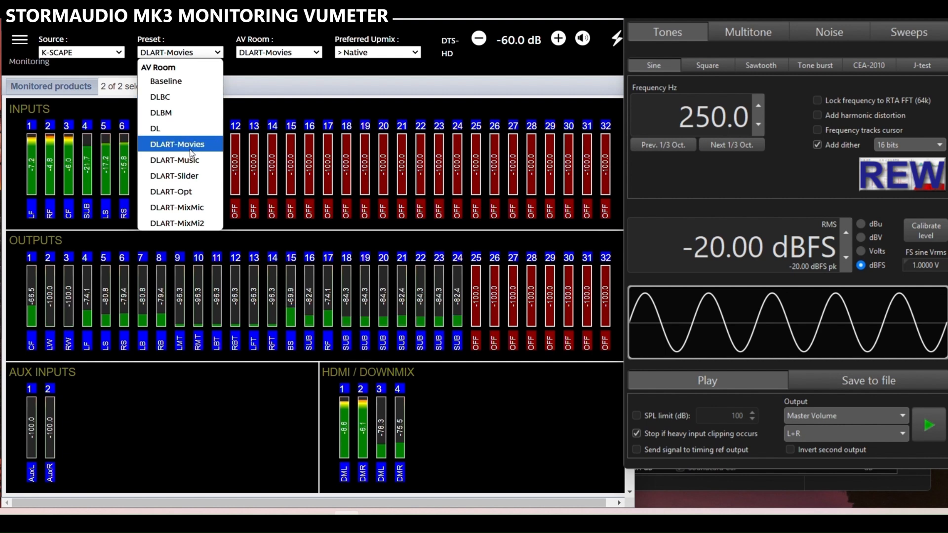
left_click(165, 81)
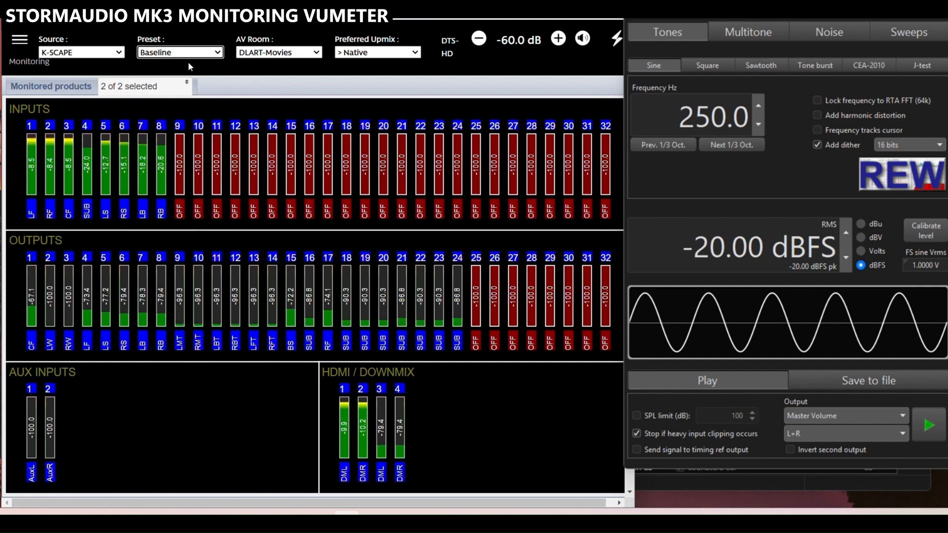
left_click(278, 52)
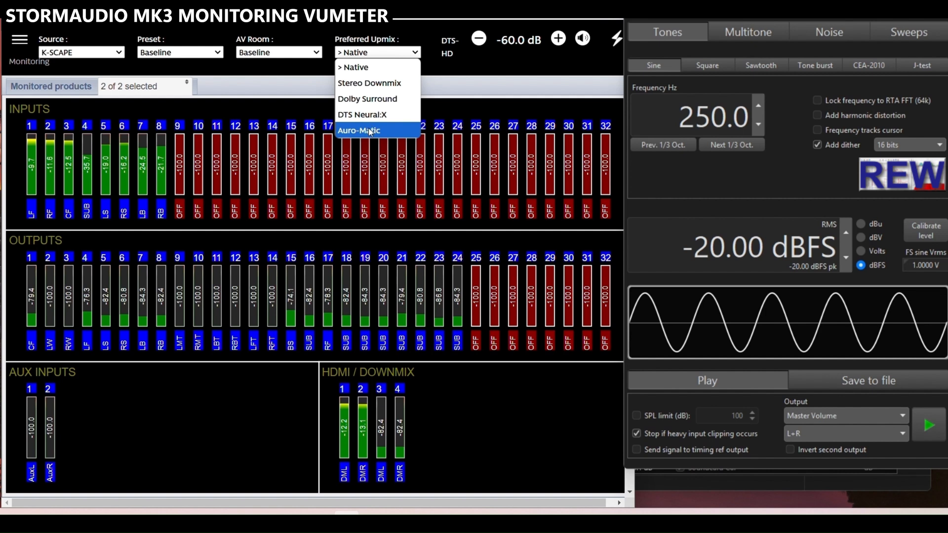
left_click(359, 130)
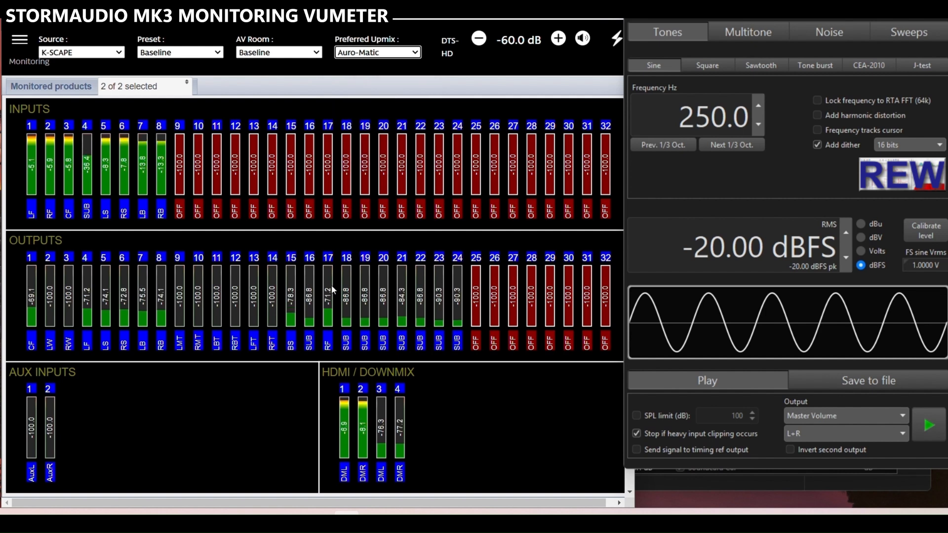